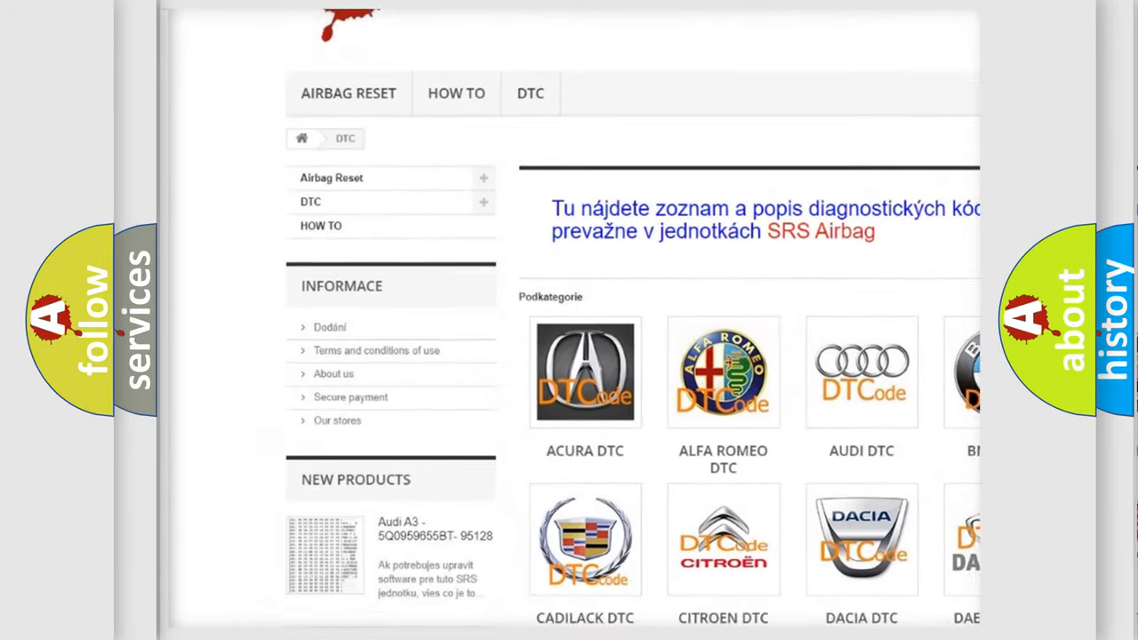
scroll("down", 3)
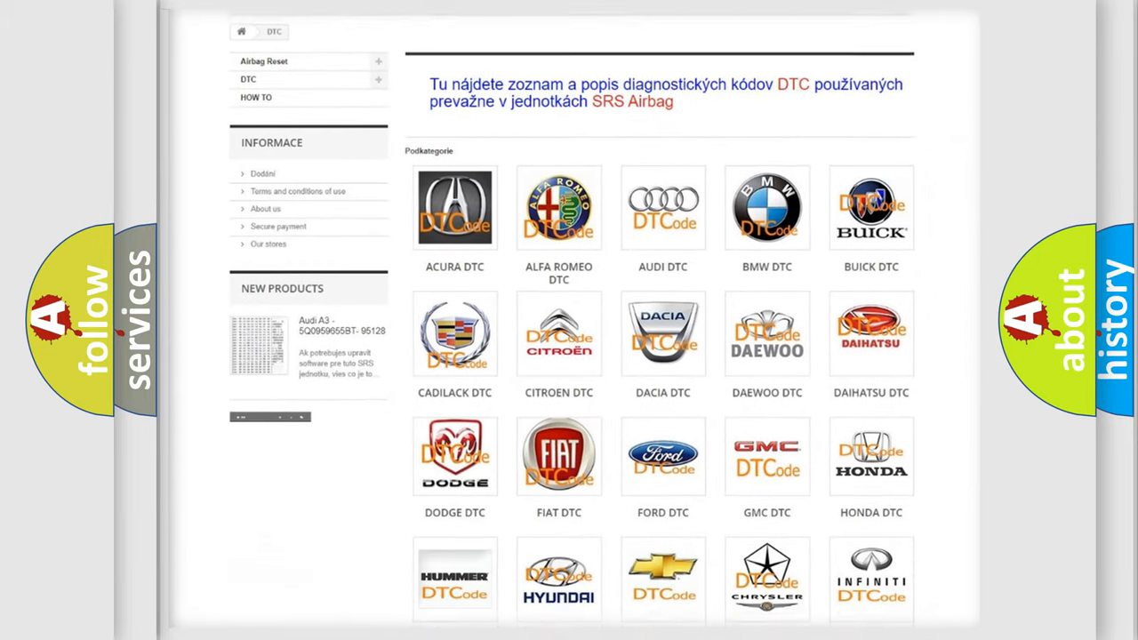
scroll("down", 3)
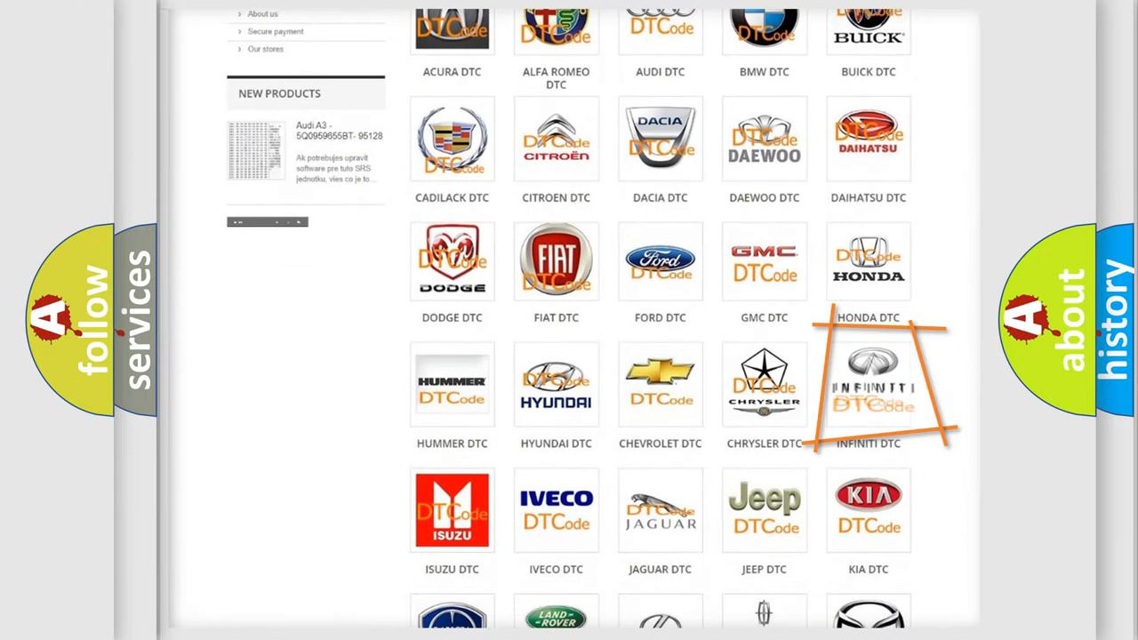